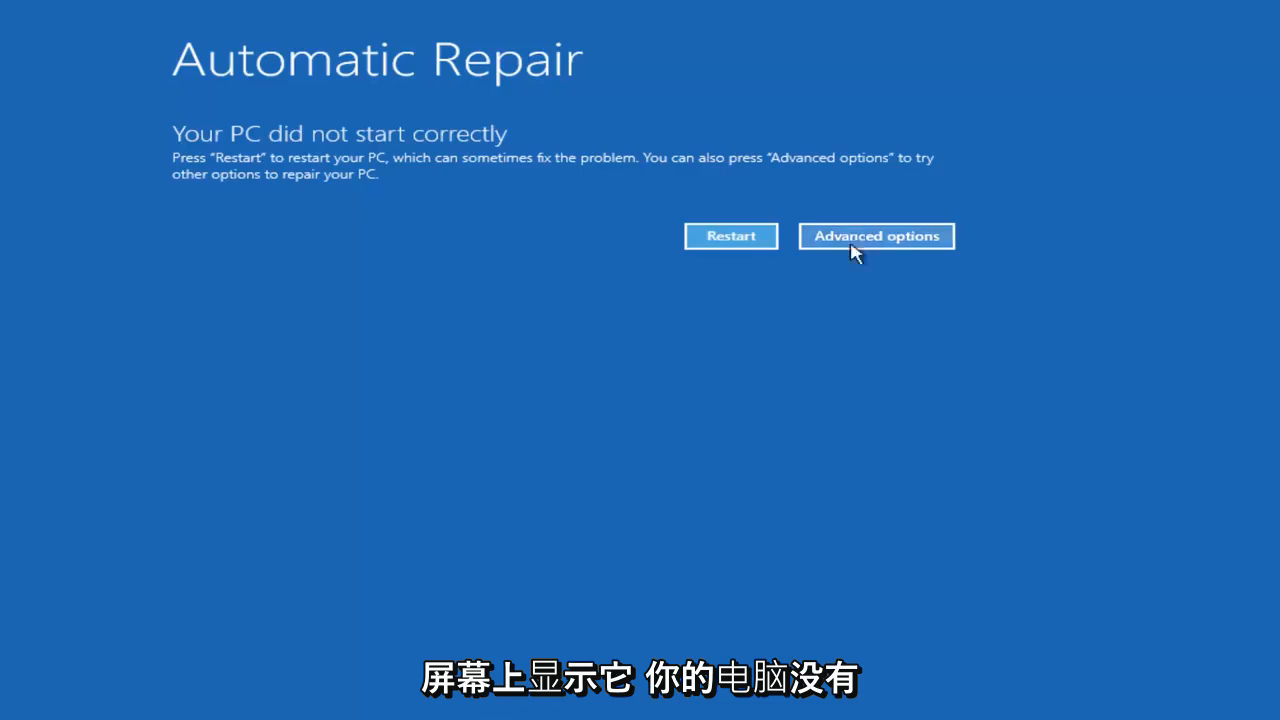
{"action": "mouse_move", "coordinate": [200, 163]}
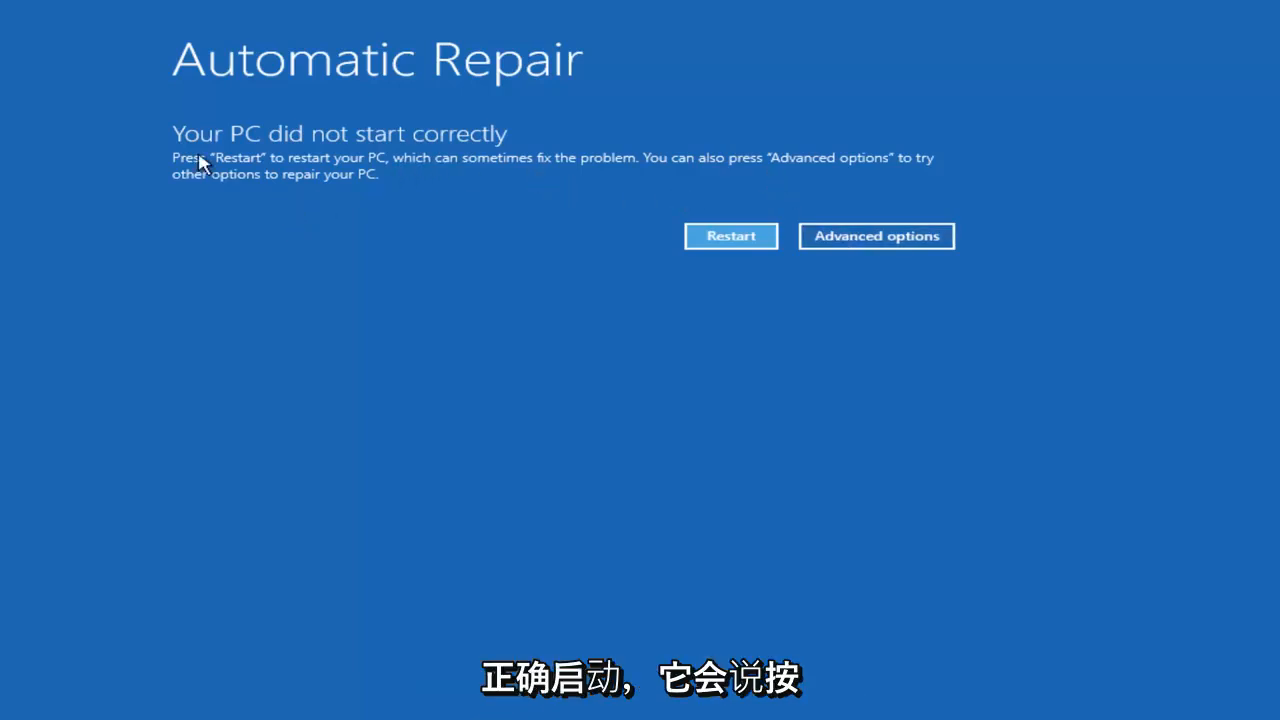
{"action": "mouse_move", "coordinate": [418, 168]}
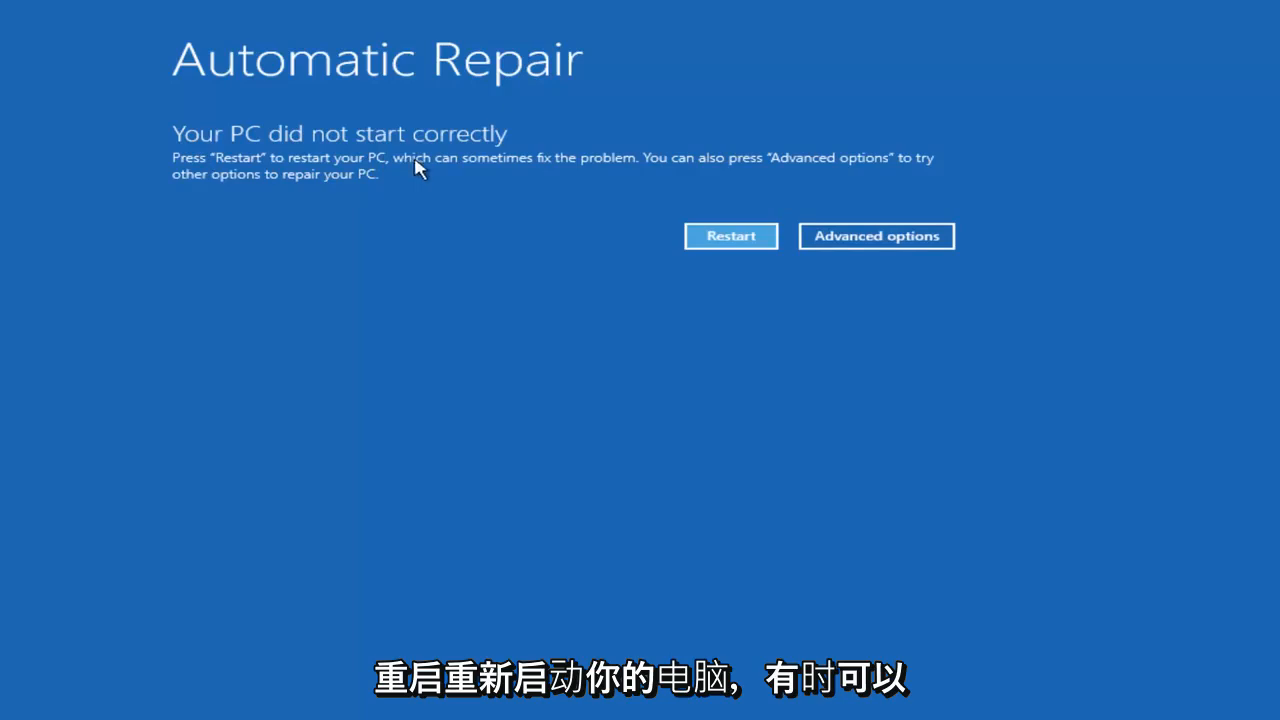
{"action": "mouse_move", "coordinate": [675, 165]}
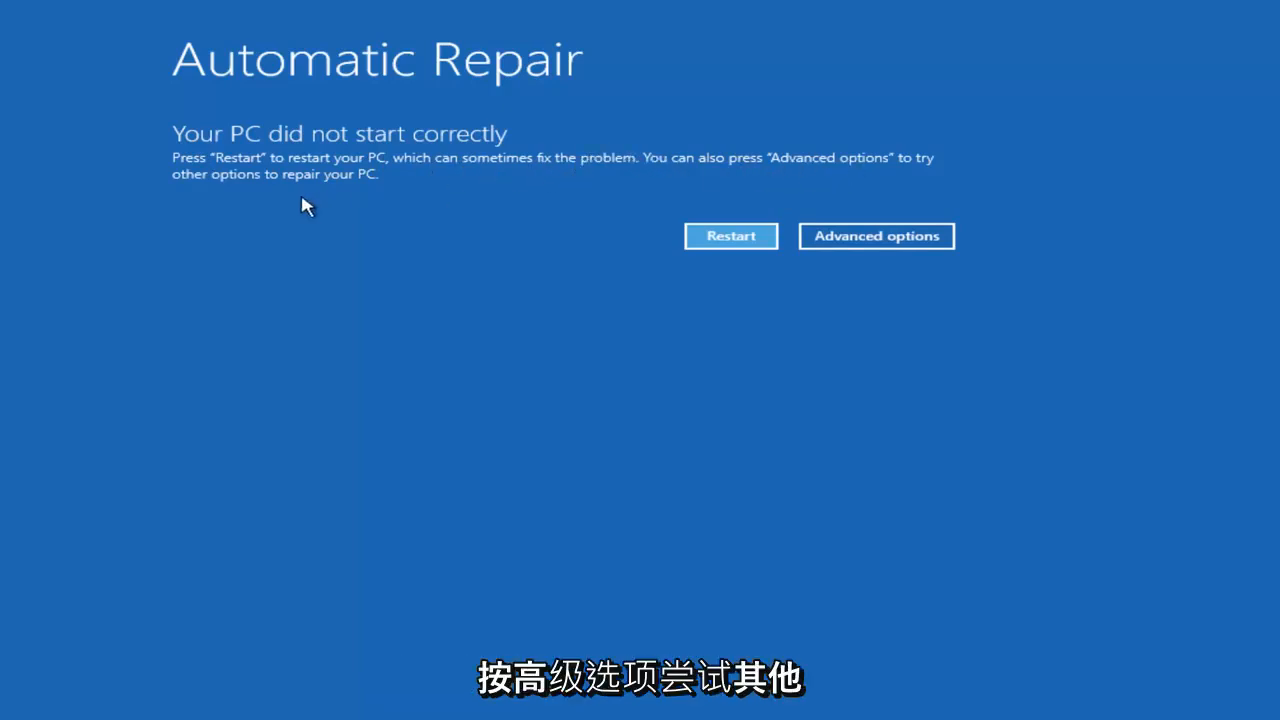
{"action": "mouse_move", "coordinate": [330, 190]}
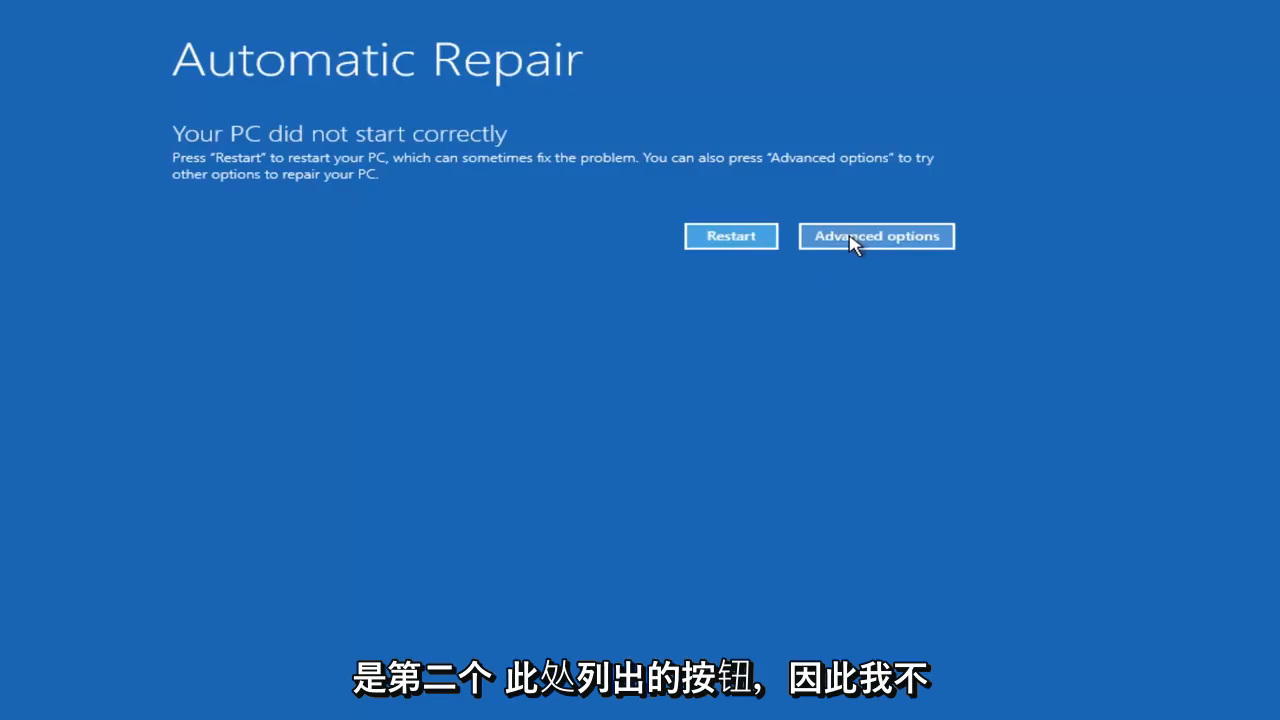
Navigate from Automatic Repair through Troubleshoot to the Advanced options page listing Command Prompt
{"action": "left_click", "coordinate": [875, 236]}
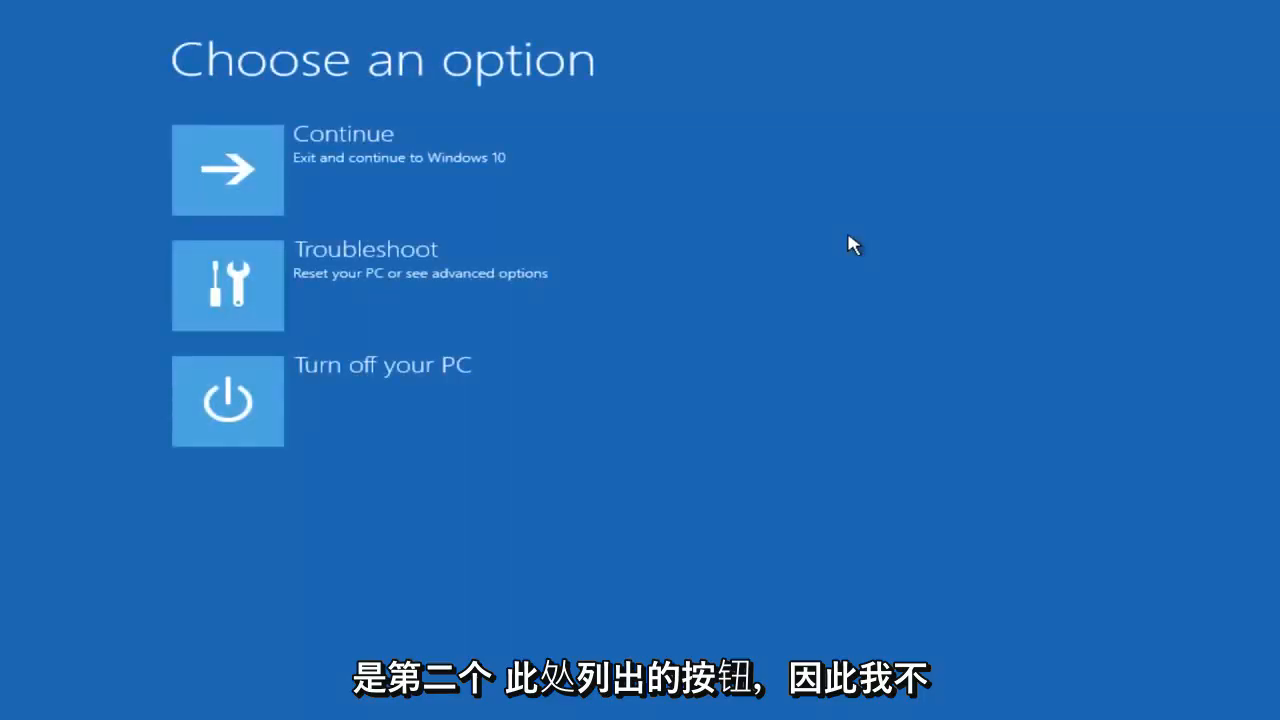
{"action": "mouse_move", "coordinate": [250, 298]}
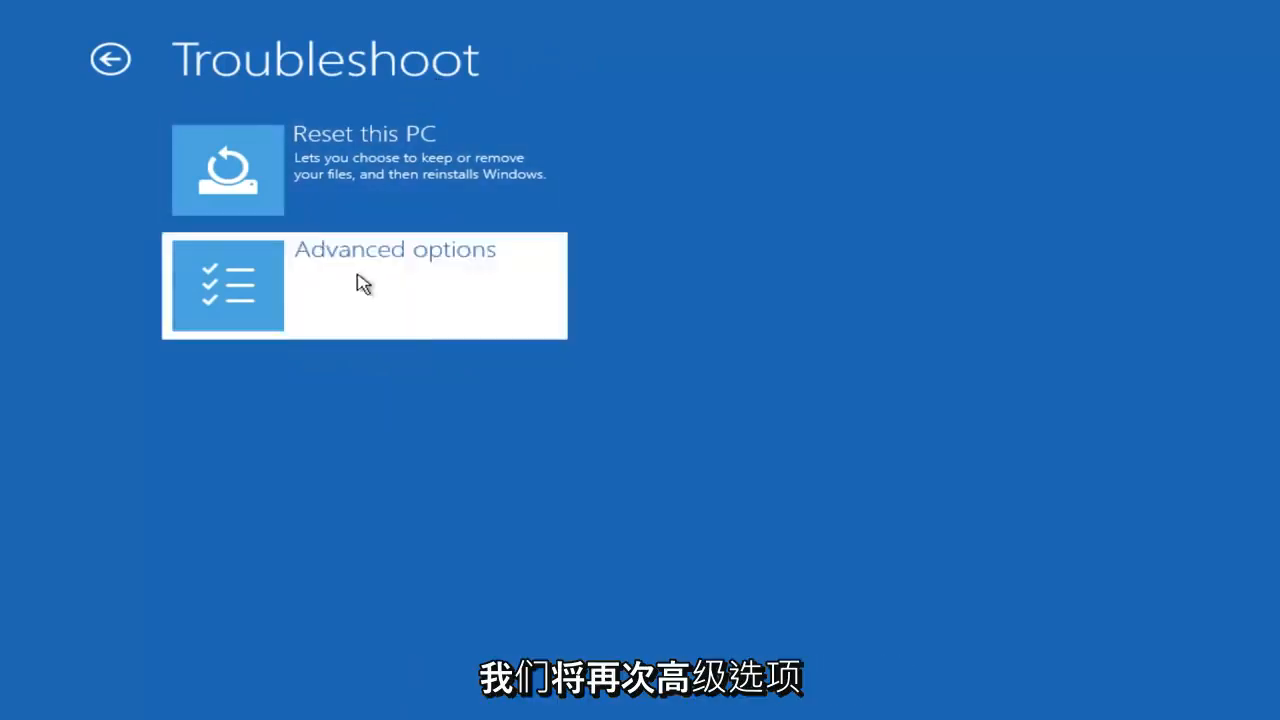
{"action": "left_click", "coordinate": [363, 285]}
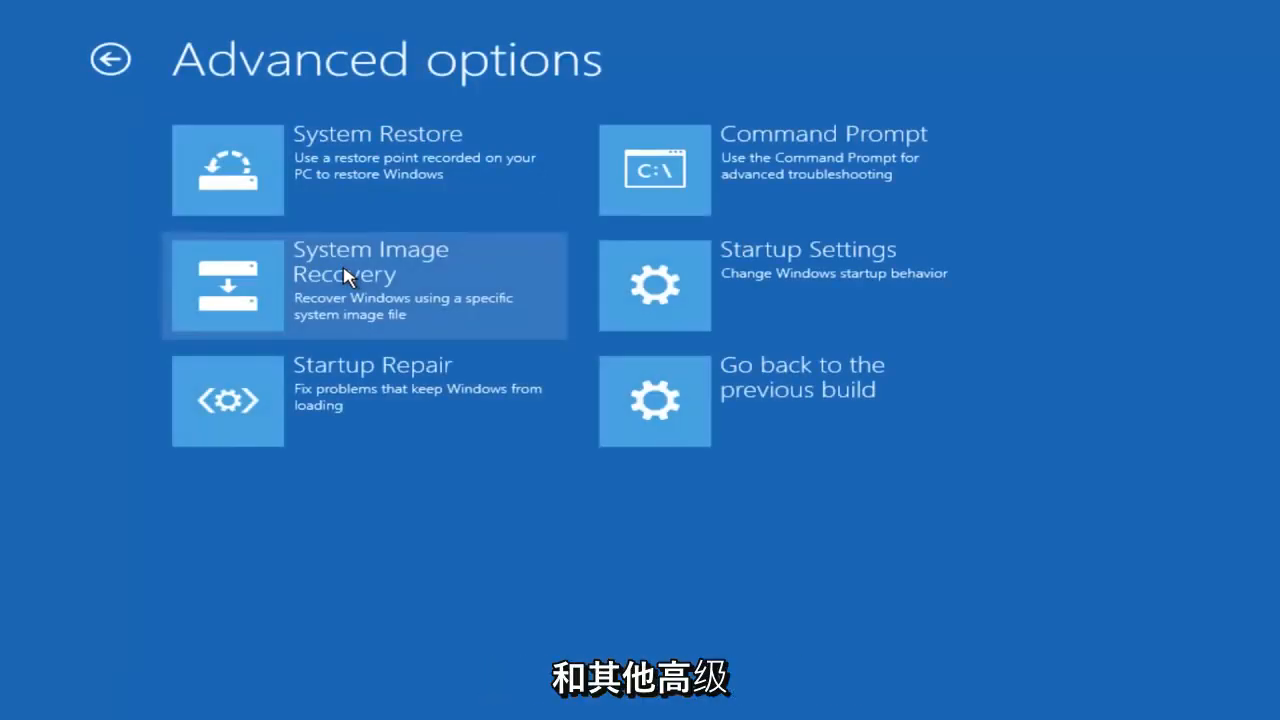
{"action": "mouse_move", "coordinate": [745, 178]}
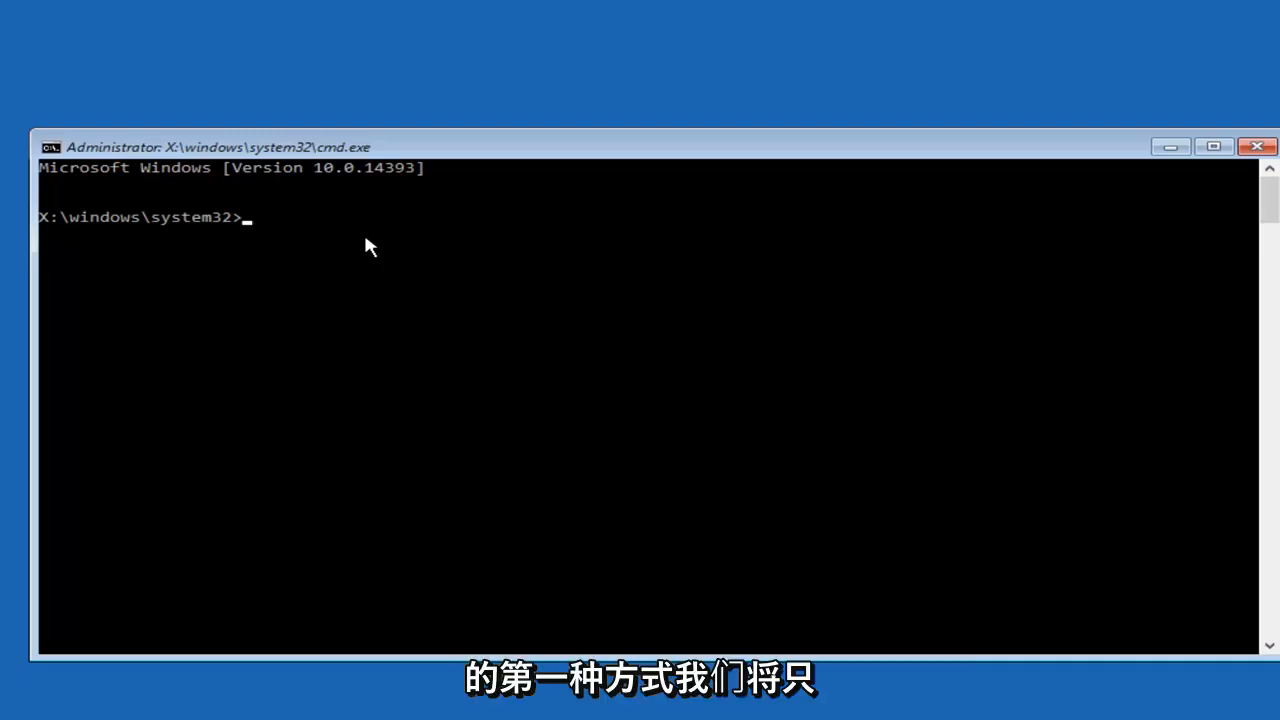
Switch to drive D: and list its folders with dir
{"action": "type", "text": "d:"}
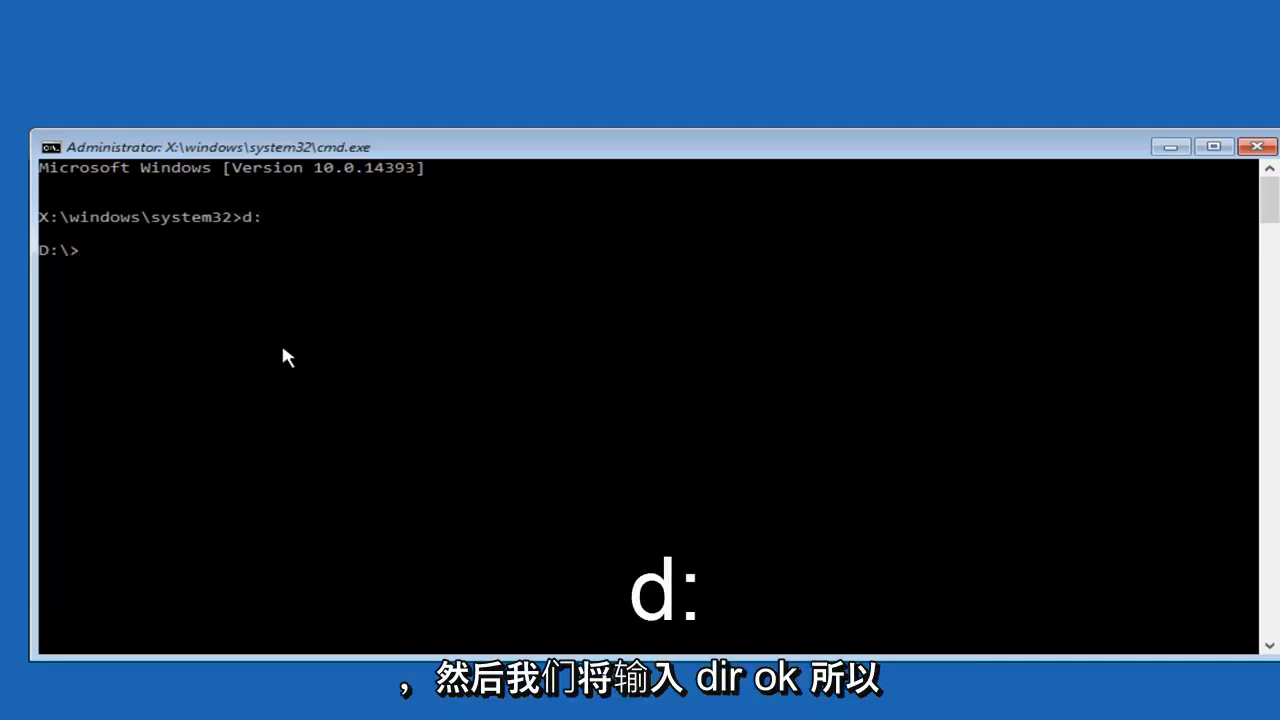
{"action": "type", "text": "dir"}
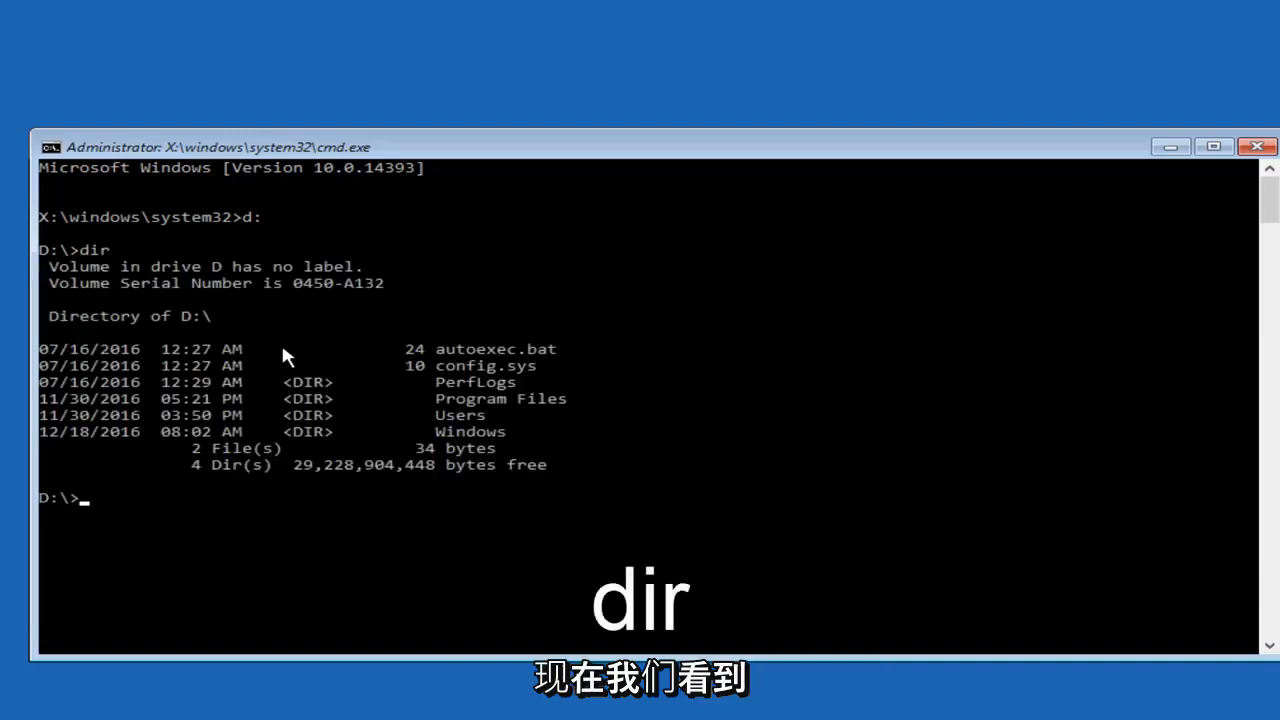
{"action": "mouse_move", "coordinate": [370, 532]}
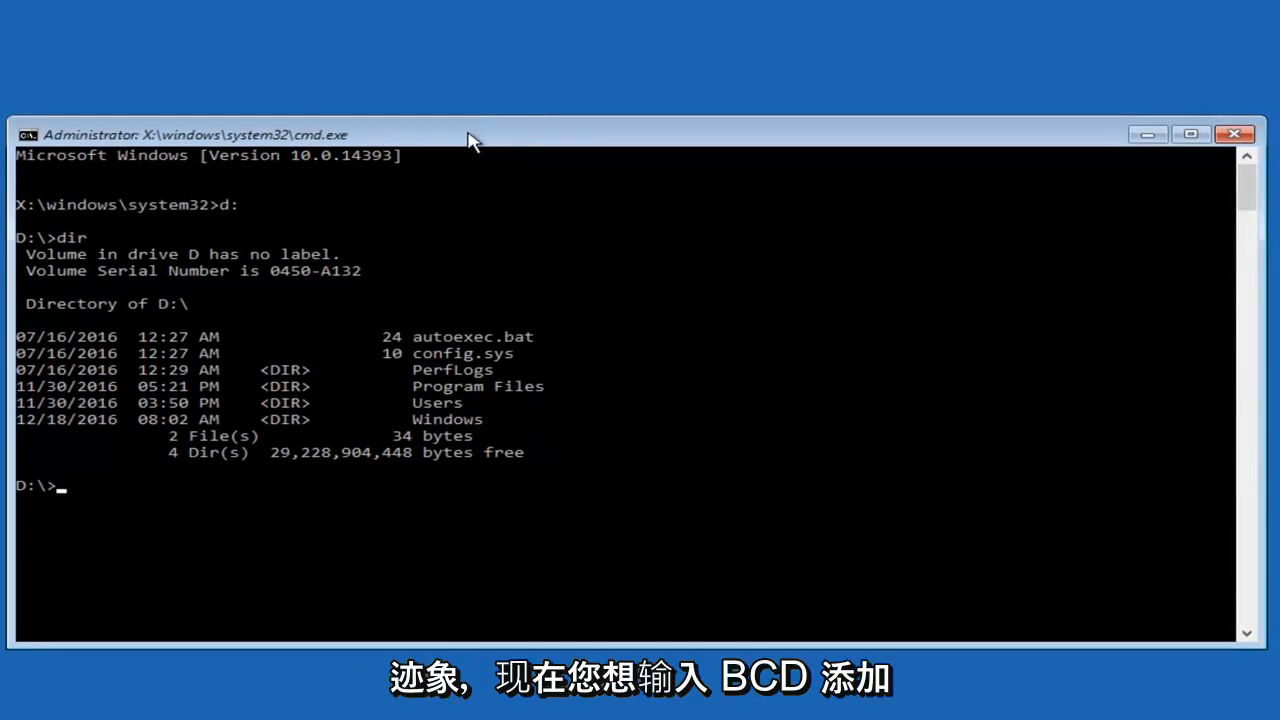
View boot settings with bcdedit, run bcdedit /deletevalue {default} safeboot, then close Command Prompt
{"action": "type", "text": "bcd"}
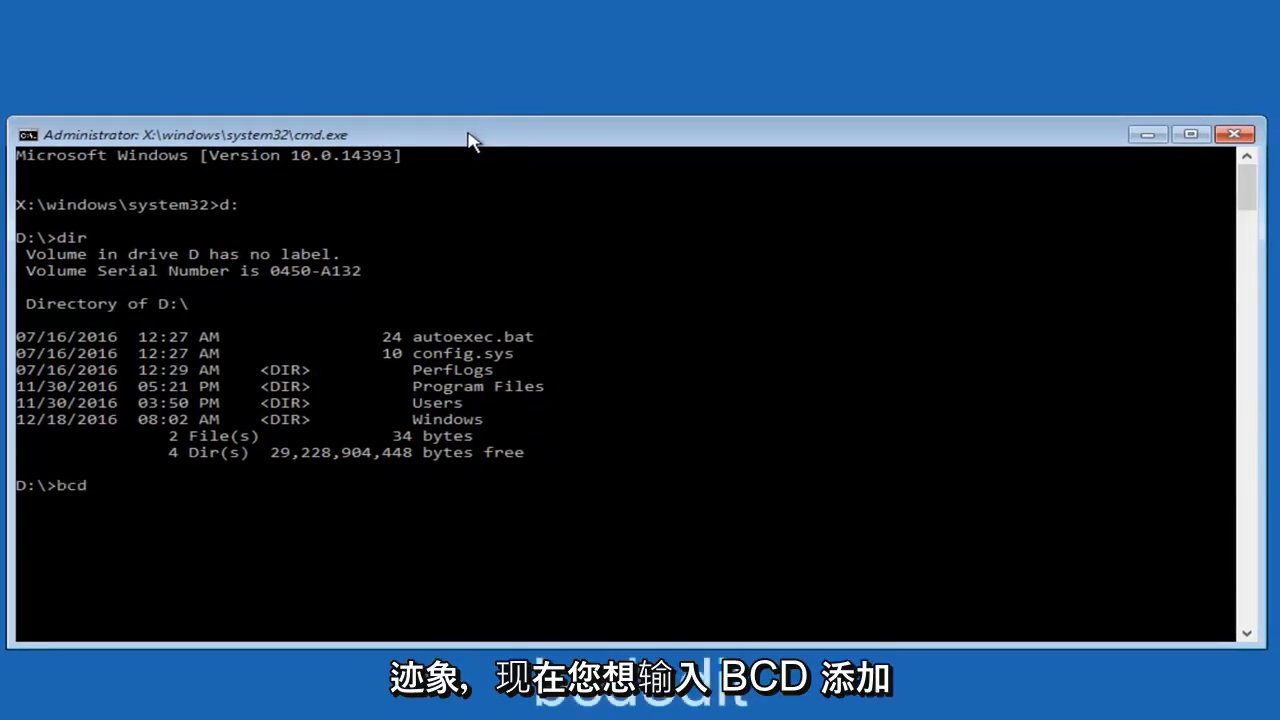
{"action": "type", "text": "edit"}
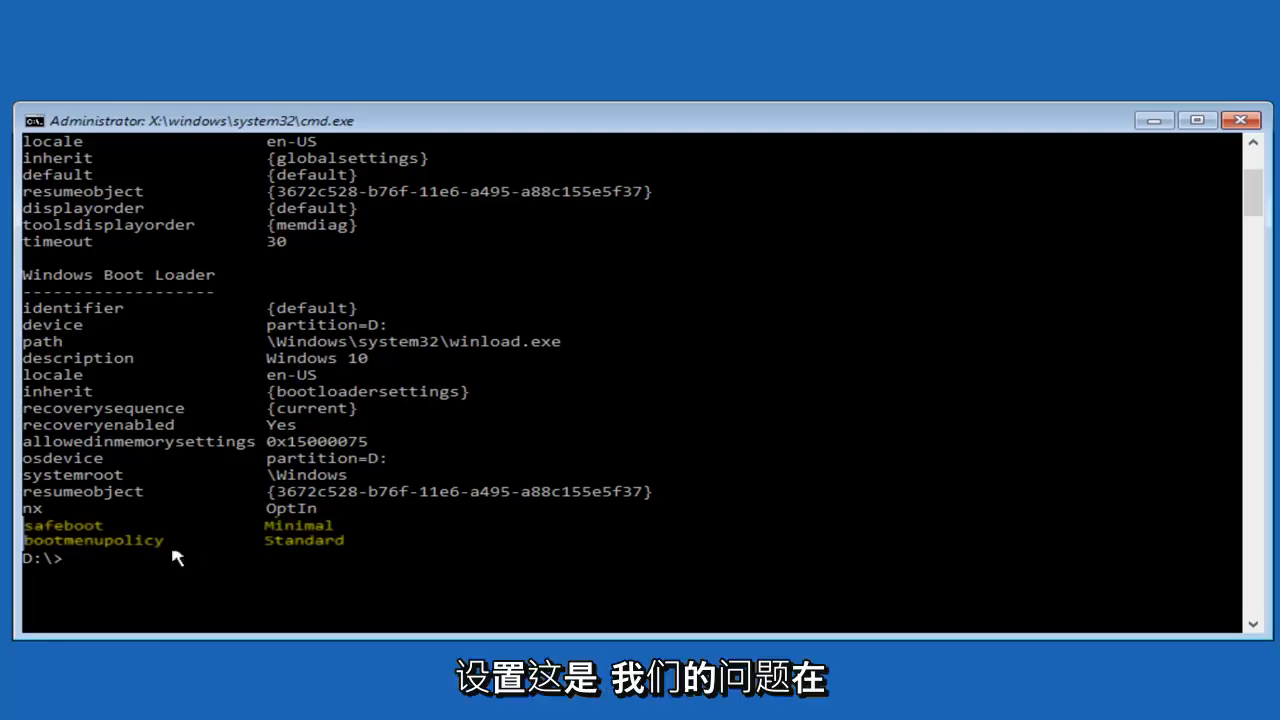
{"action": "mouse_move", "coordinate": [211, 583]}
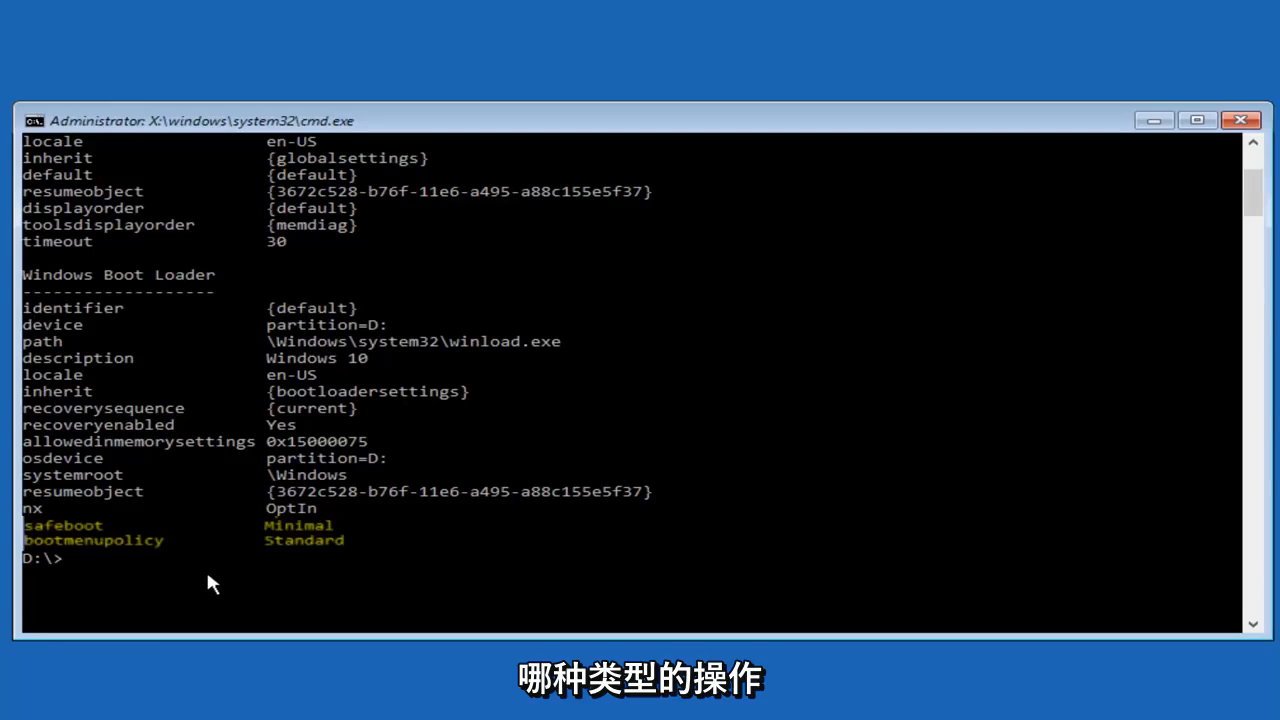
{"action": "type", "text": "bcd"}
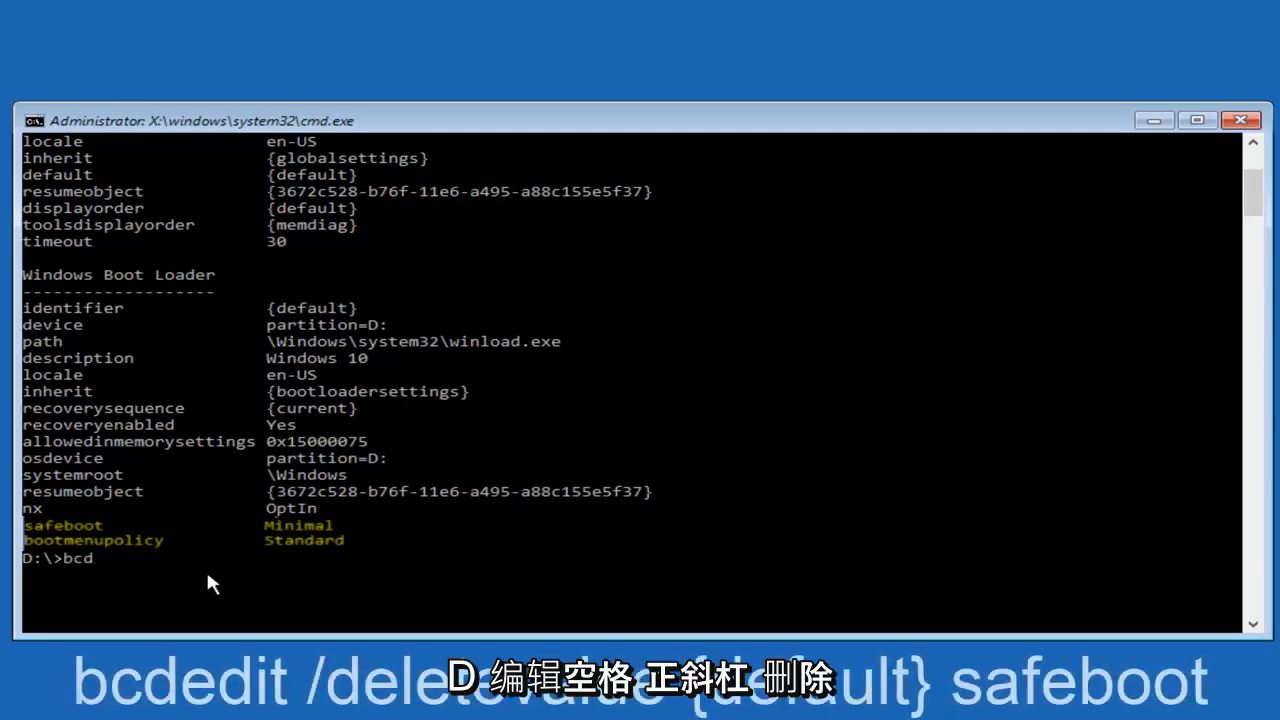
{"action": "type", "text": "edit"}
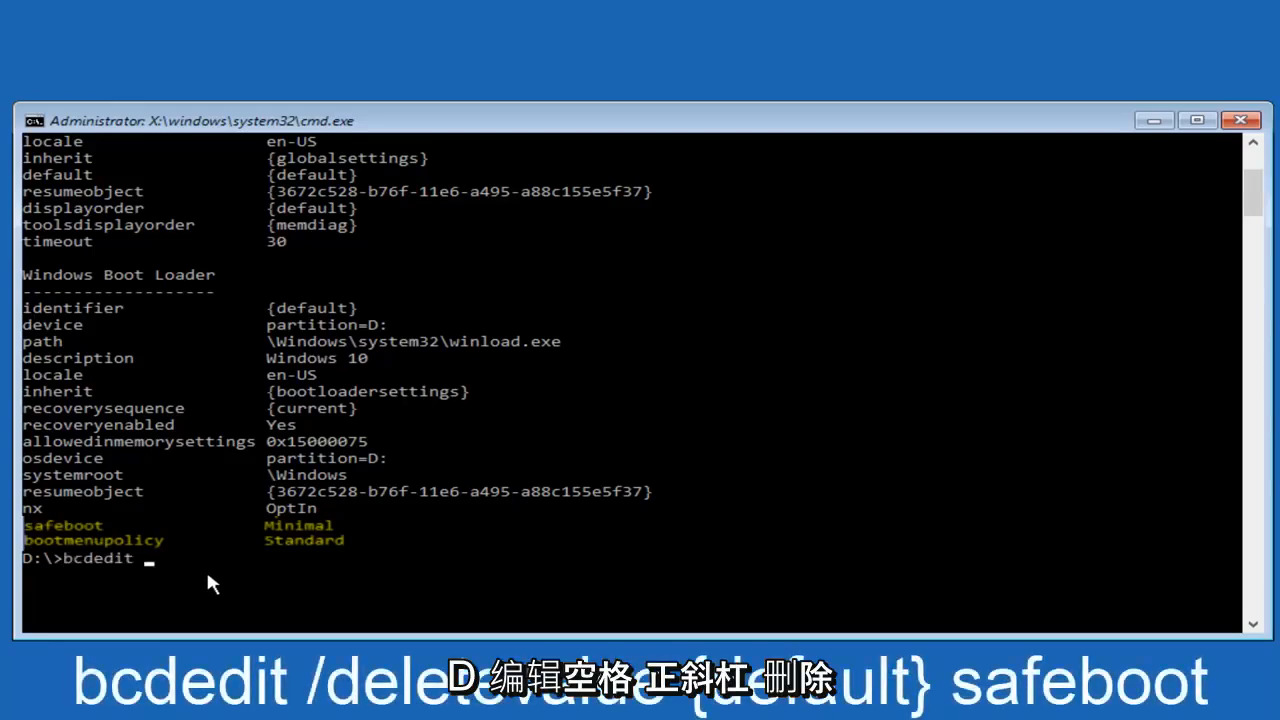
{"action": "type", "text": "/"}
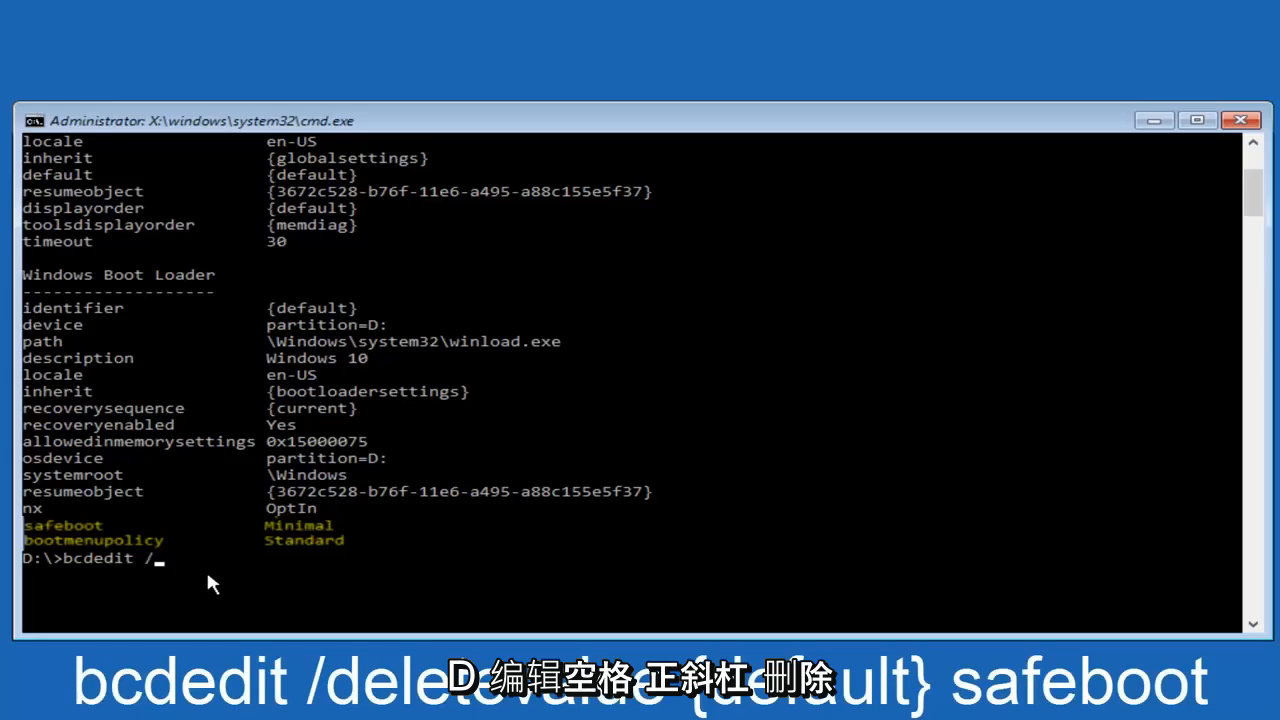
{"action": "type", "text": "deletevalue"}
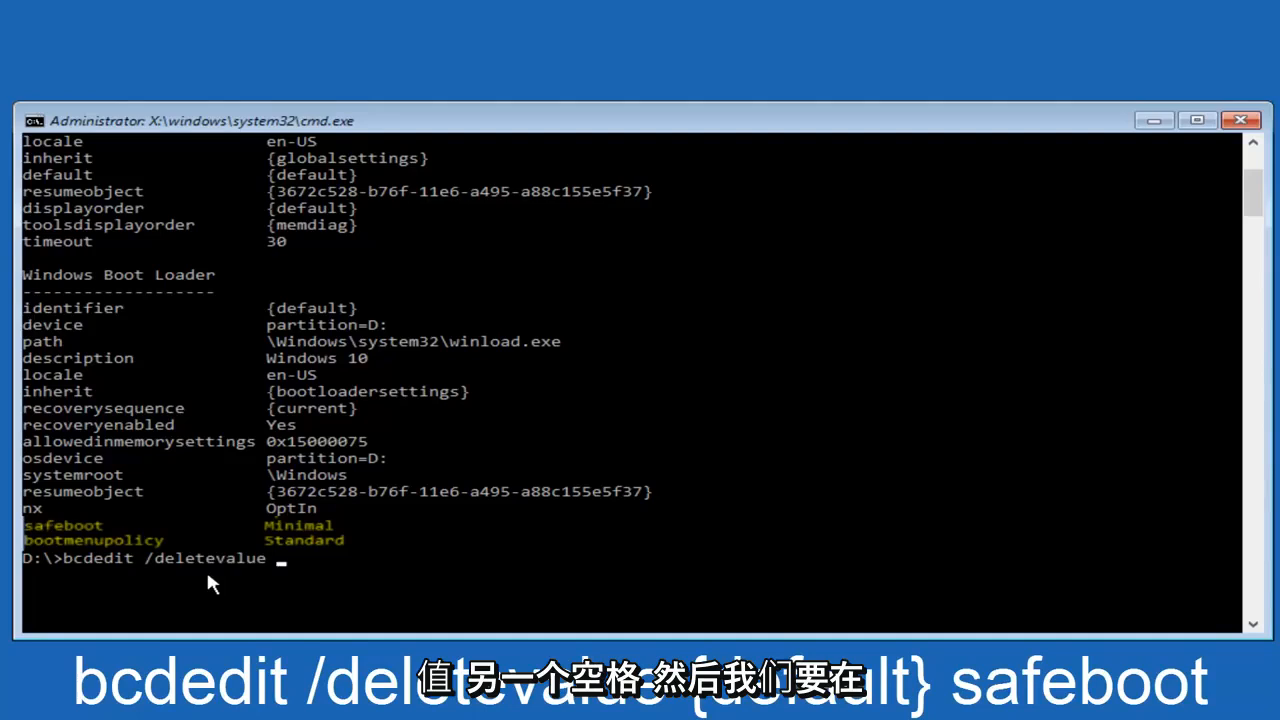
{"action": "type", "text": "{"}
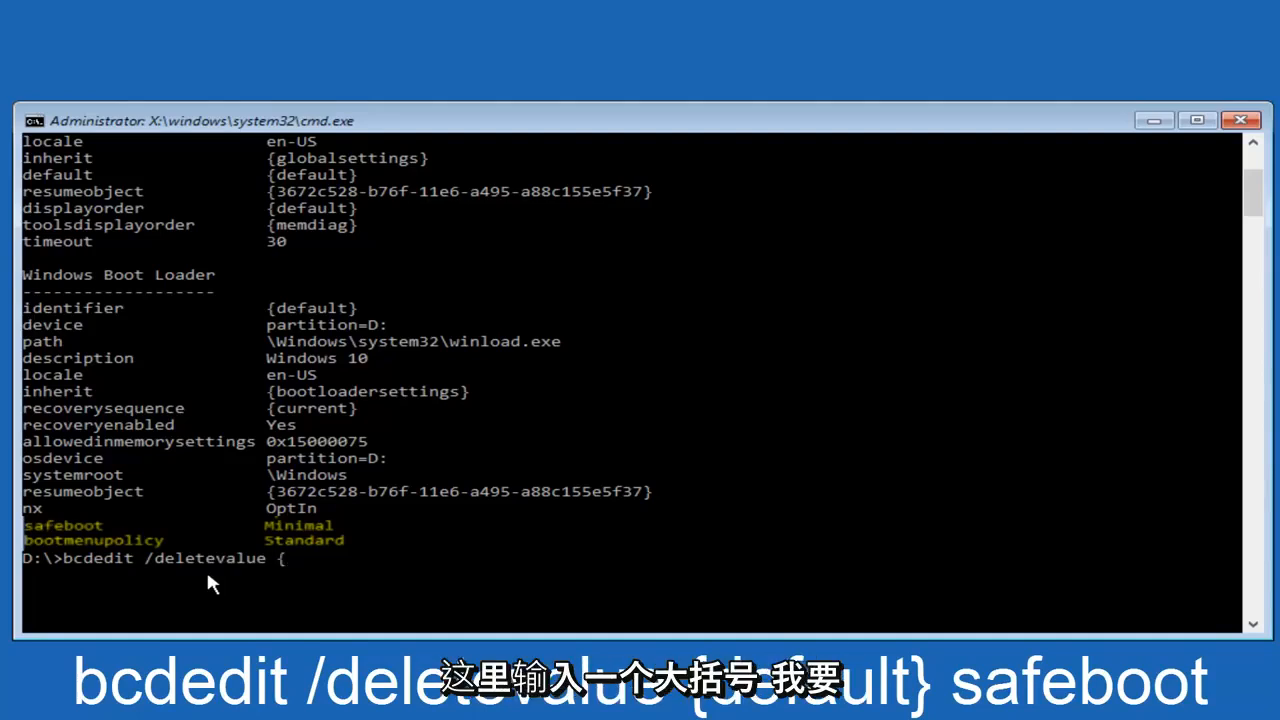
{"action": "type", "text": "default"}
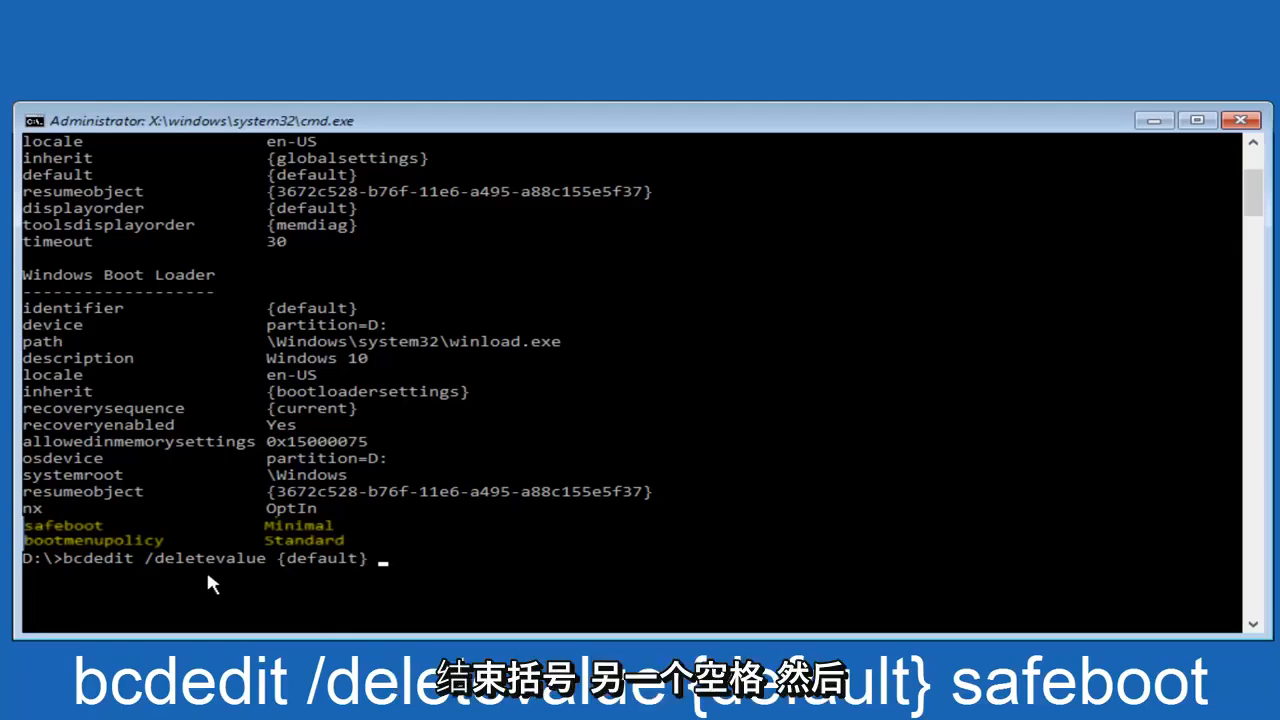
{"action": "type", "text": "safeboot"}
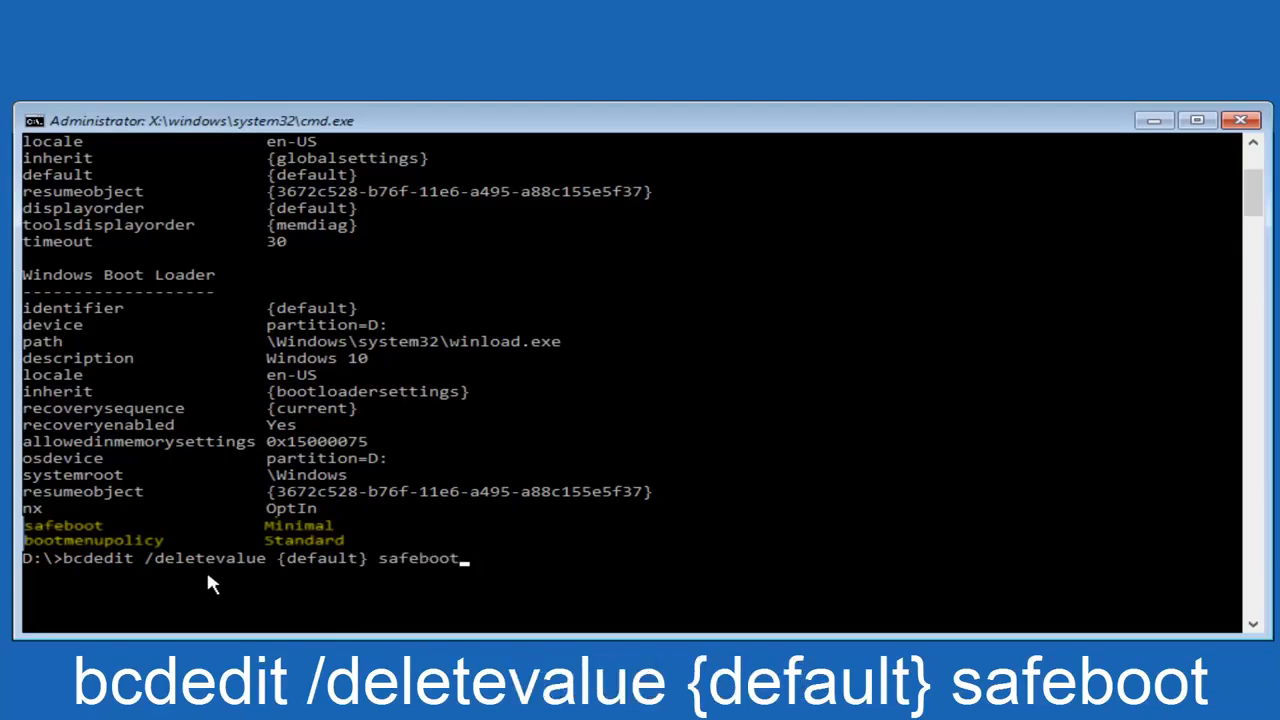
{"action": "key", "text": "enter"}
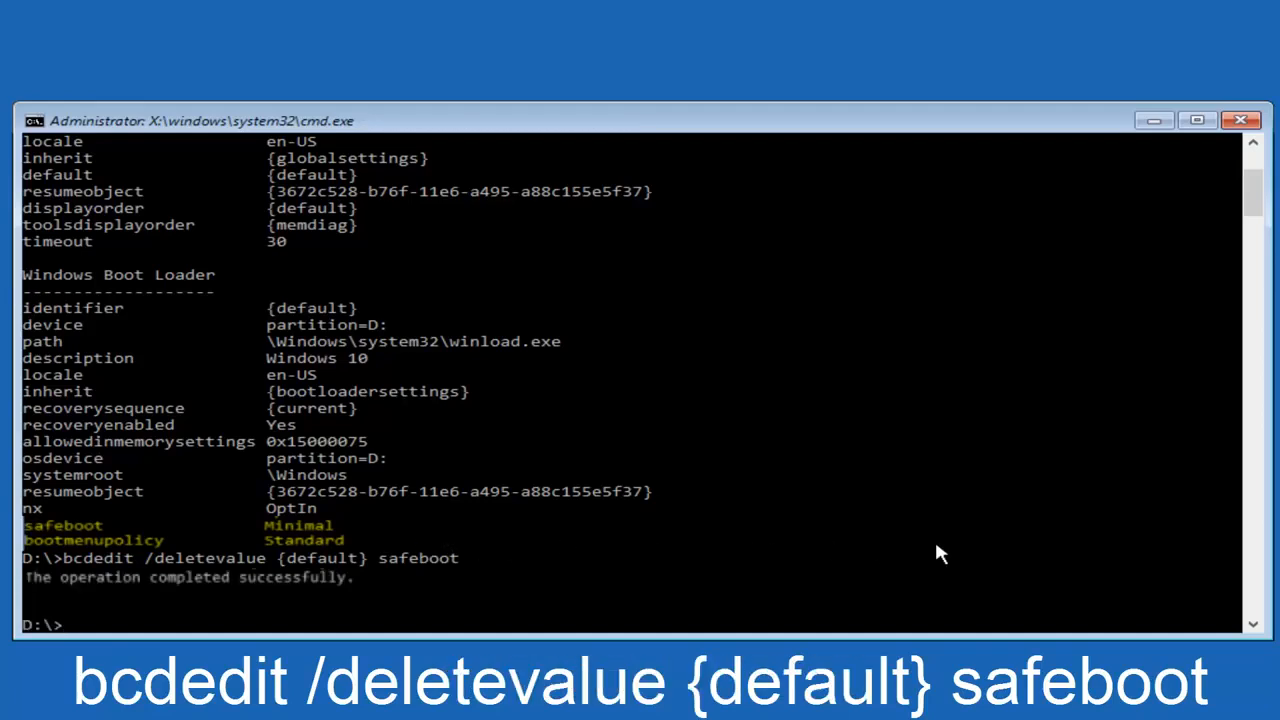
{"action": "mouse_move", "coordinate": [928, 558]}
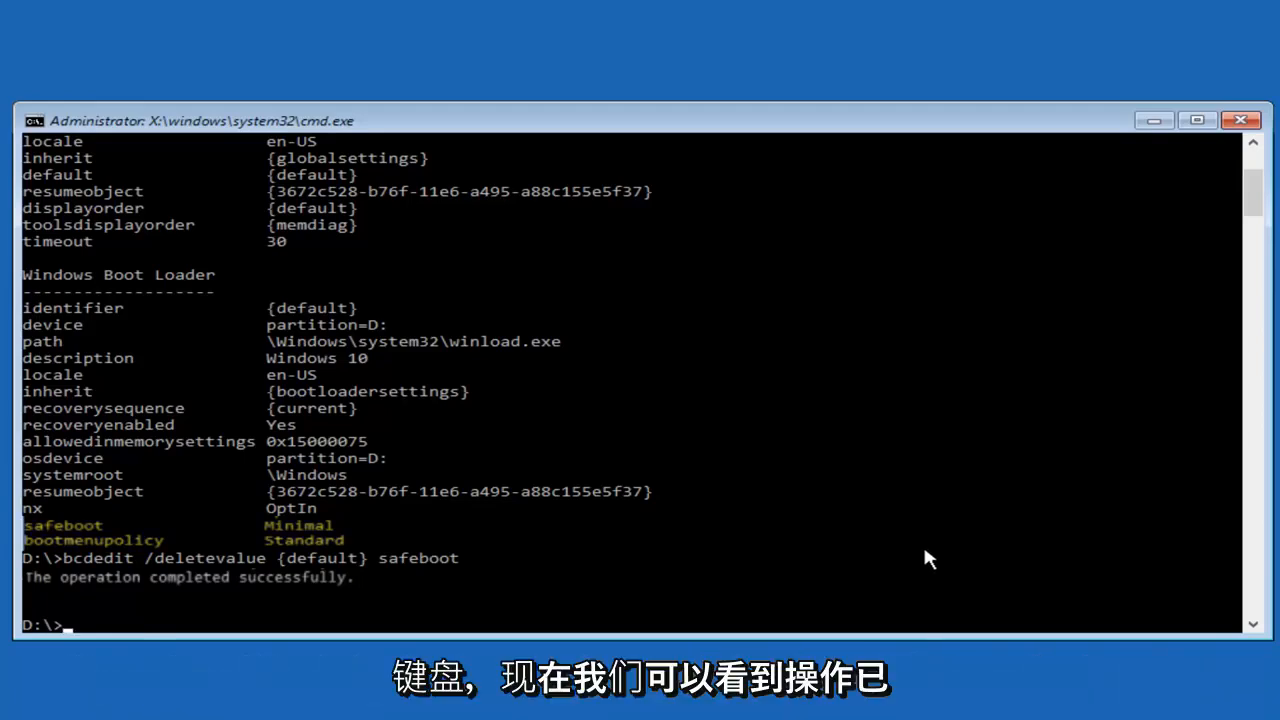
{"action": "mouse_move", "coordinate": [985, 541]}
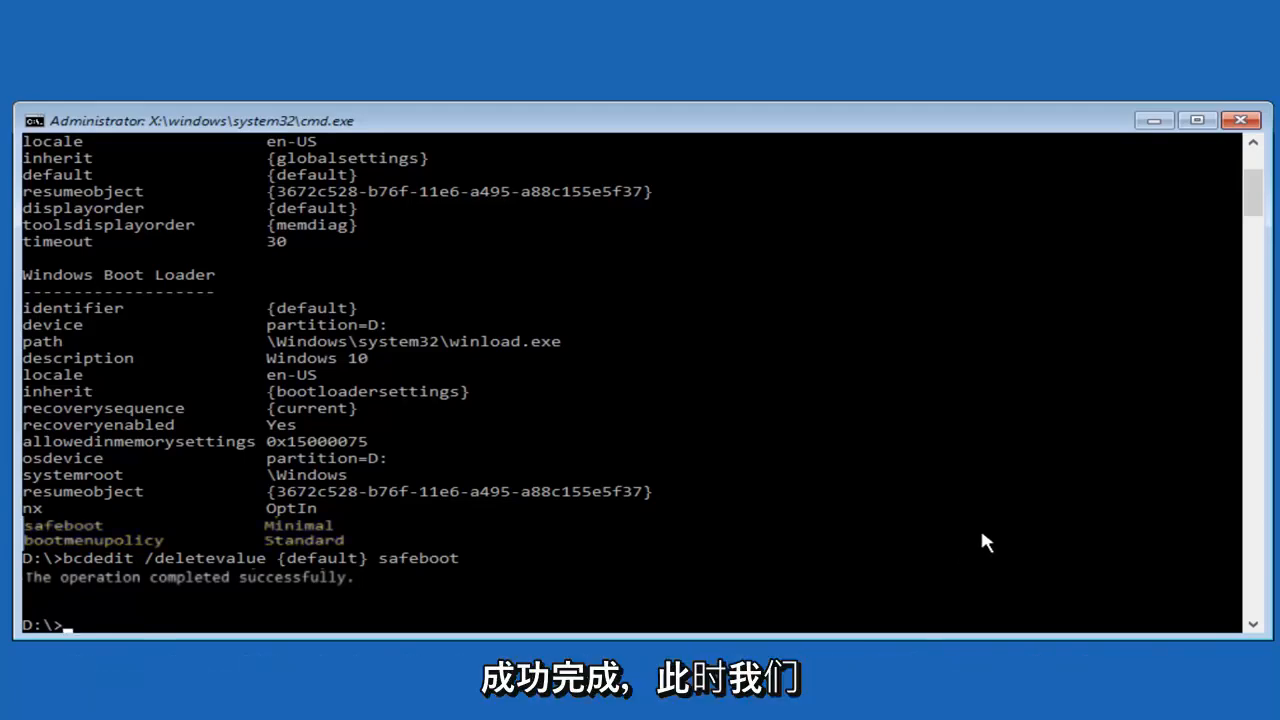
{"action": "mouse_move", "coordinate": [1045, 500]}
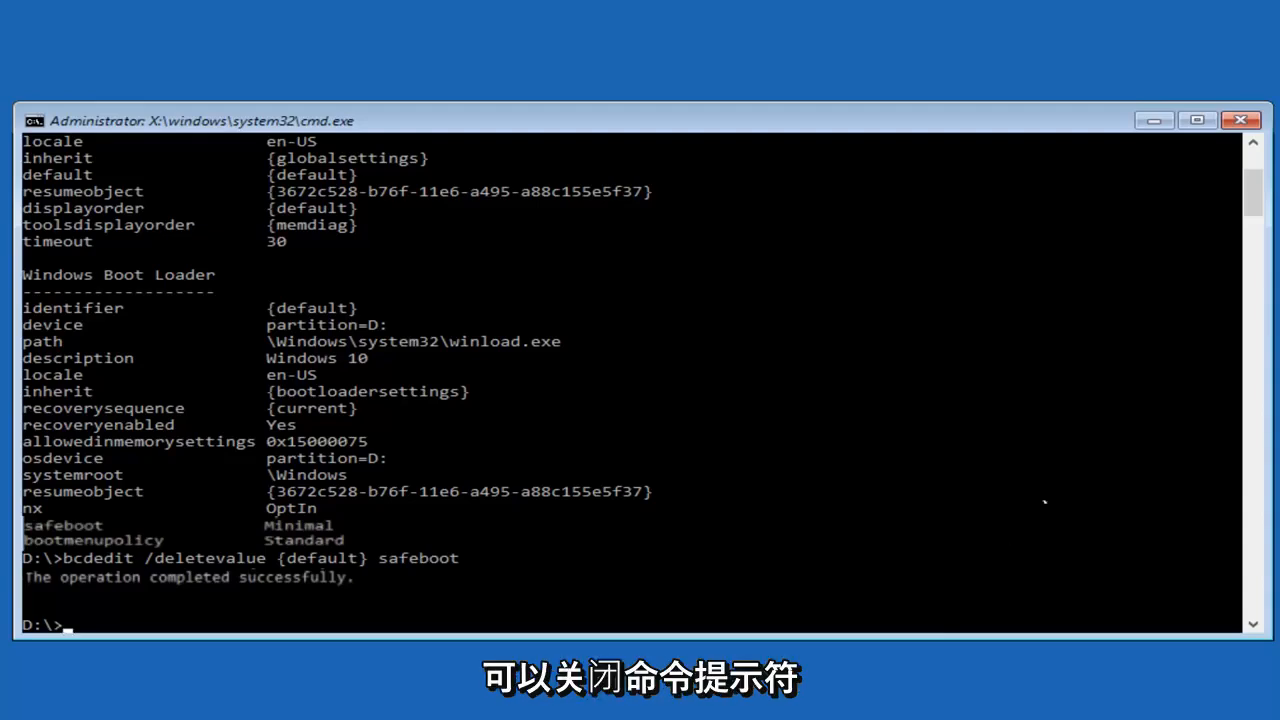
{"action": "left_click", "coordinate": [1241, 120]}
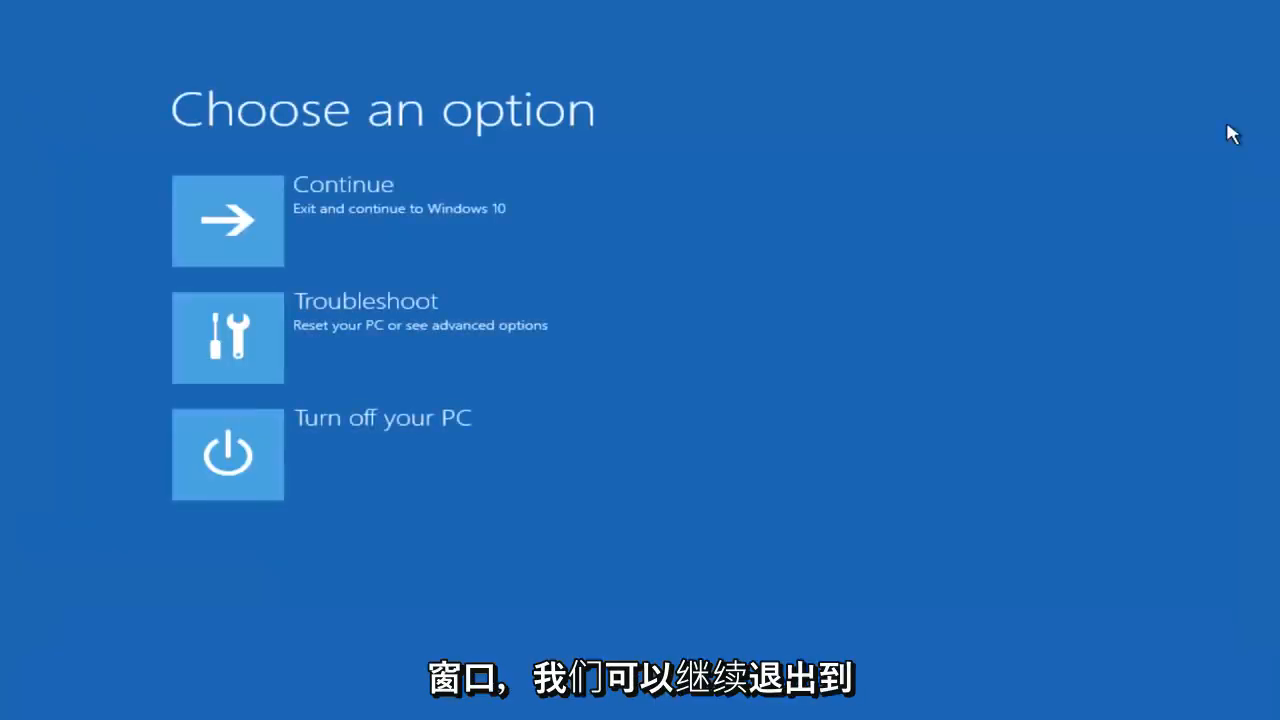